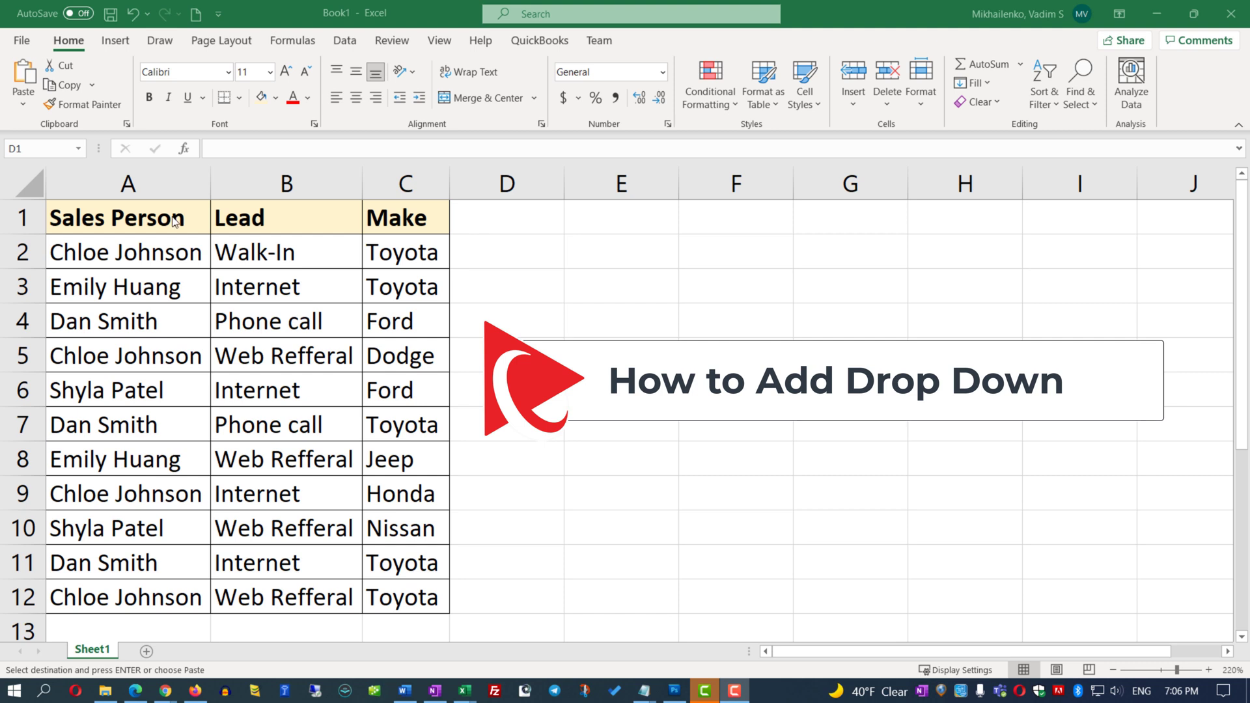
Enter a Color header in D1 and format-paint the table styling down D1:D12.
left_click(506, 218)
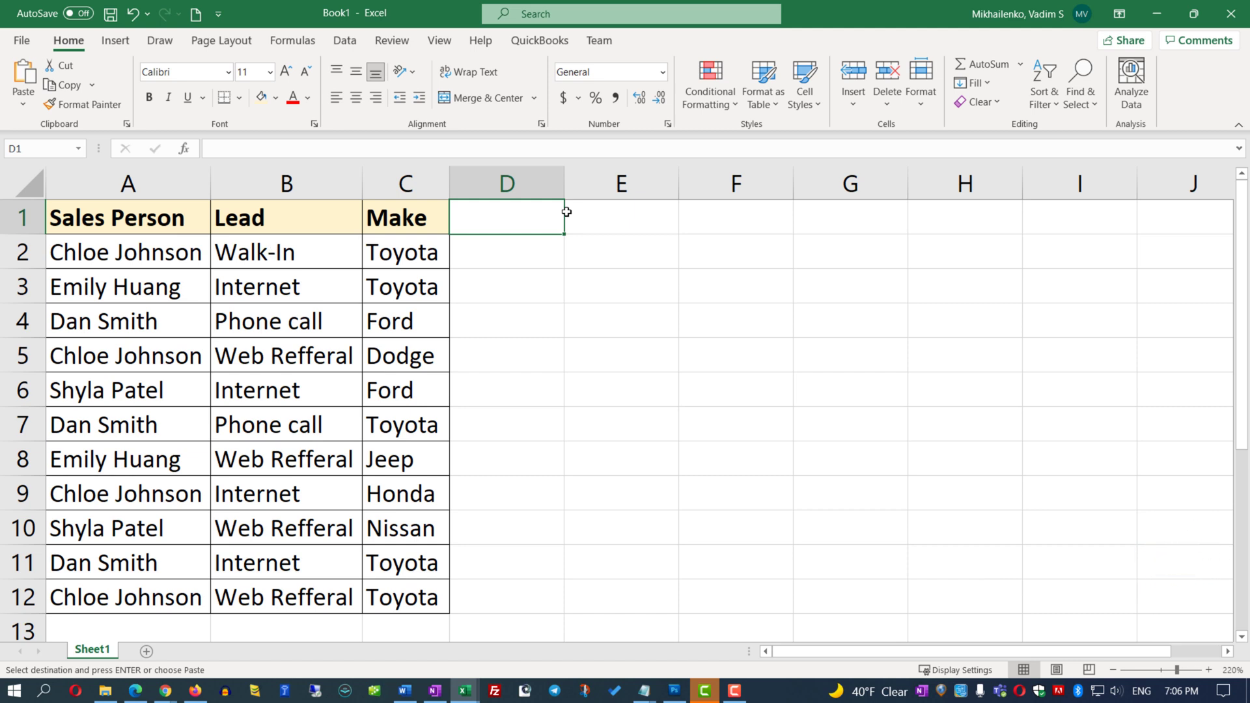
type("Color")
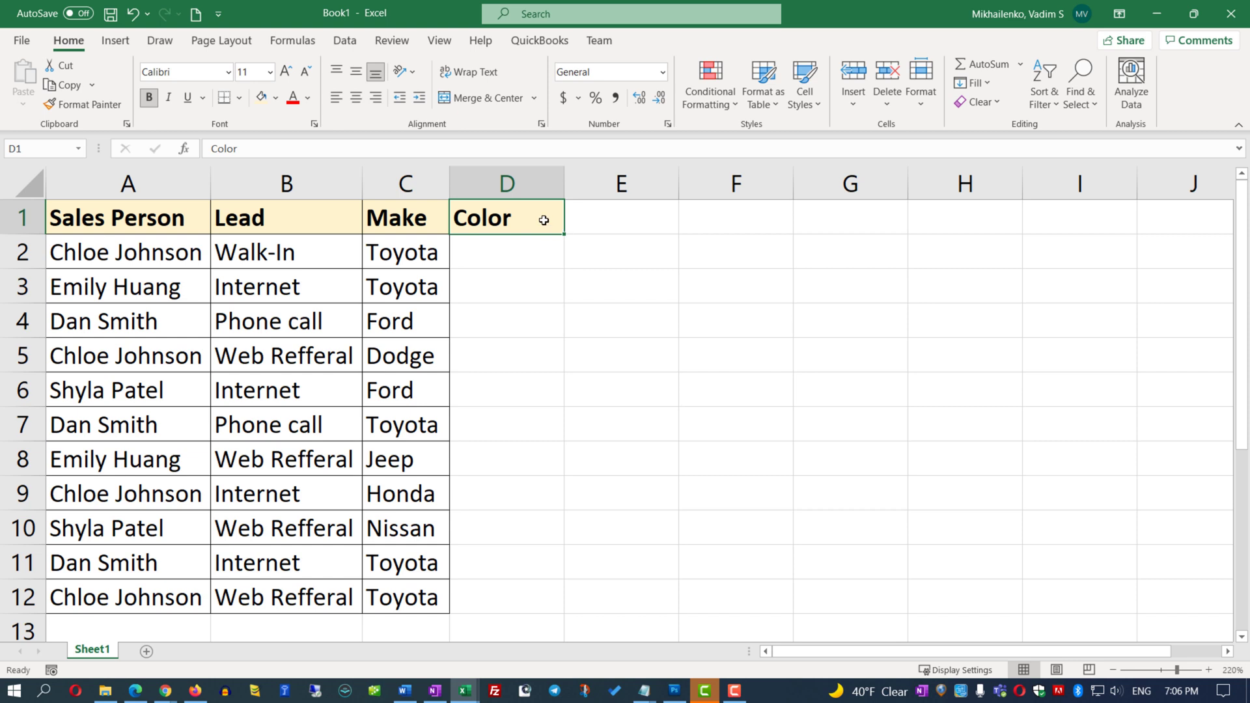
left_click_drag(506, 217, 505, 596)
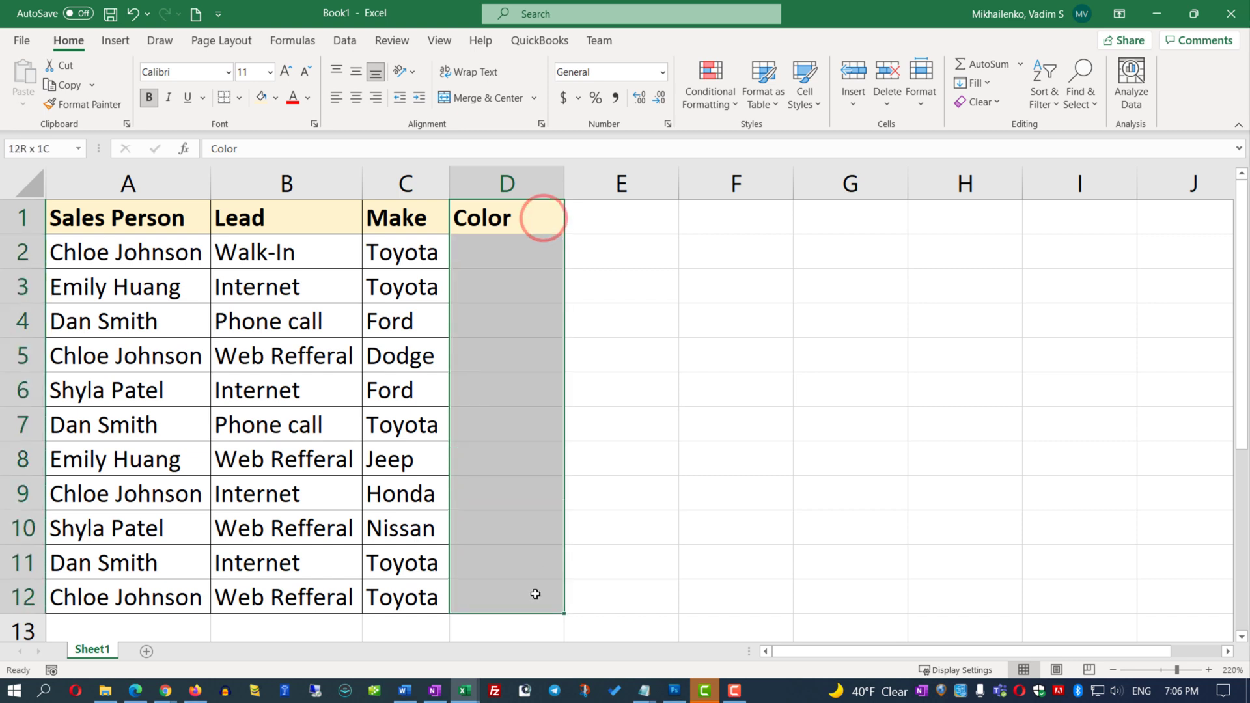
left_click(242, 98)
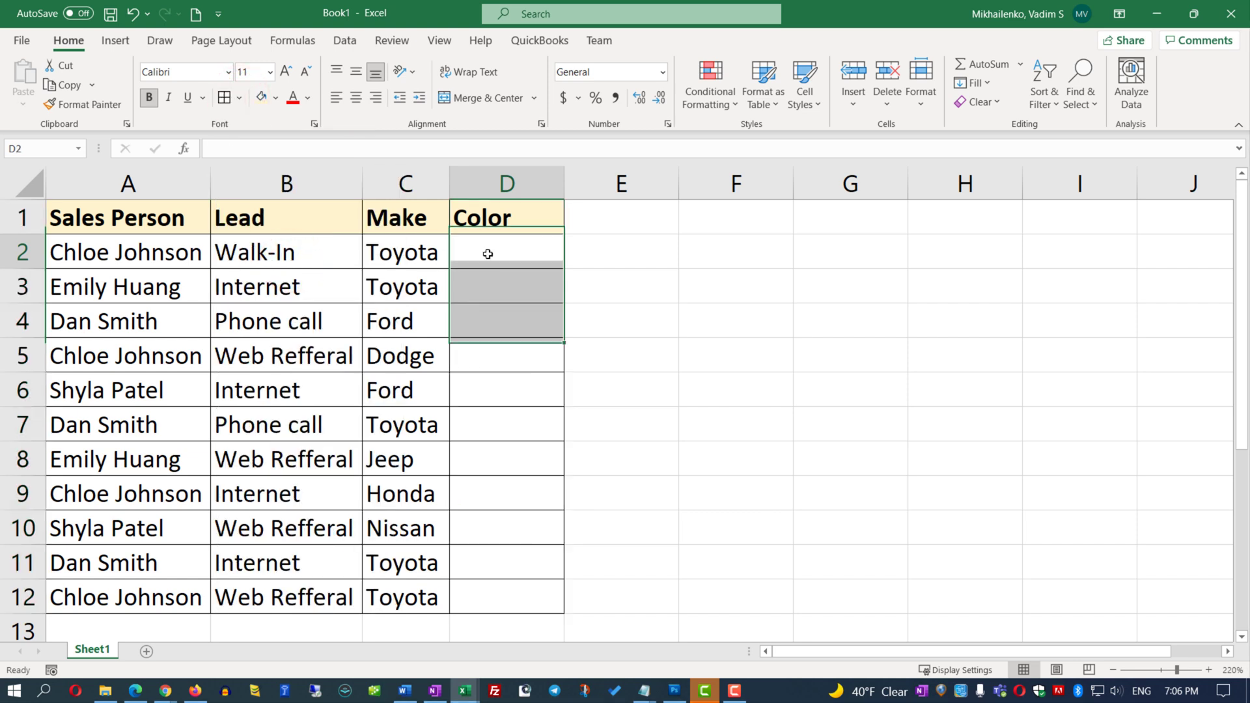
Enter Red, Black and White into D2, D3 and D4.
left_click(505, 252)
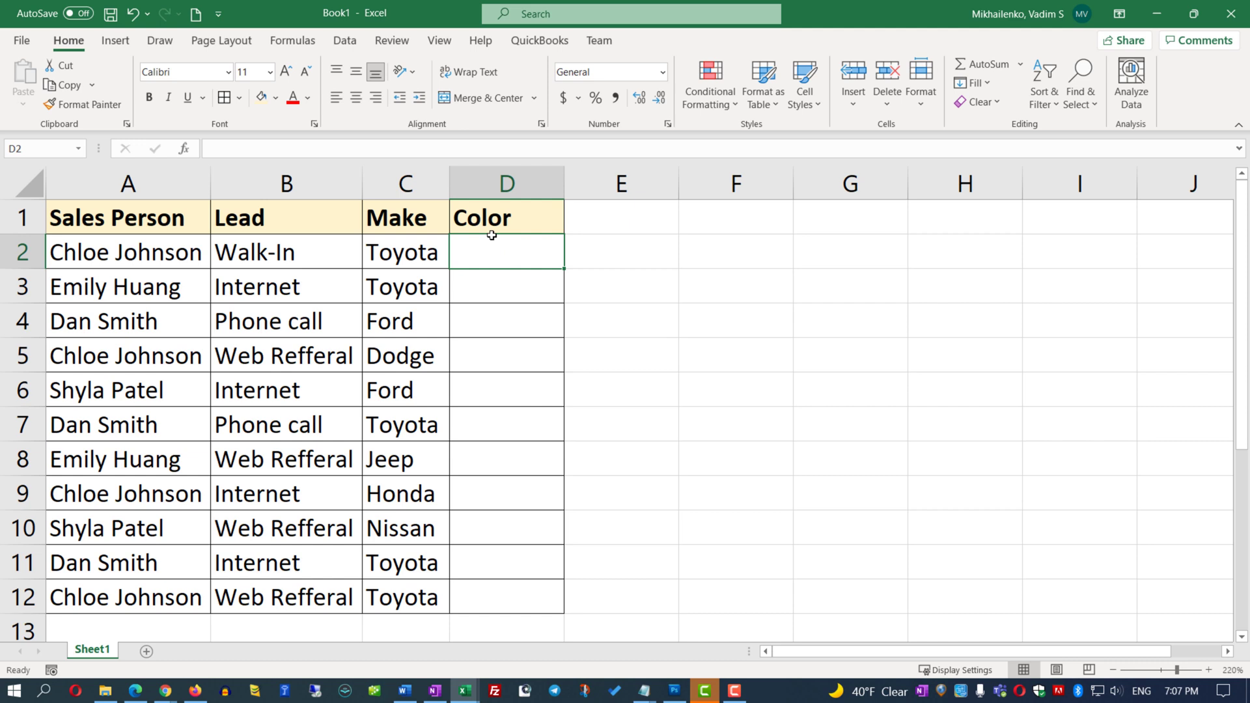
type("Red")
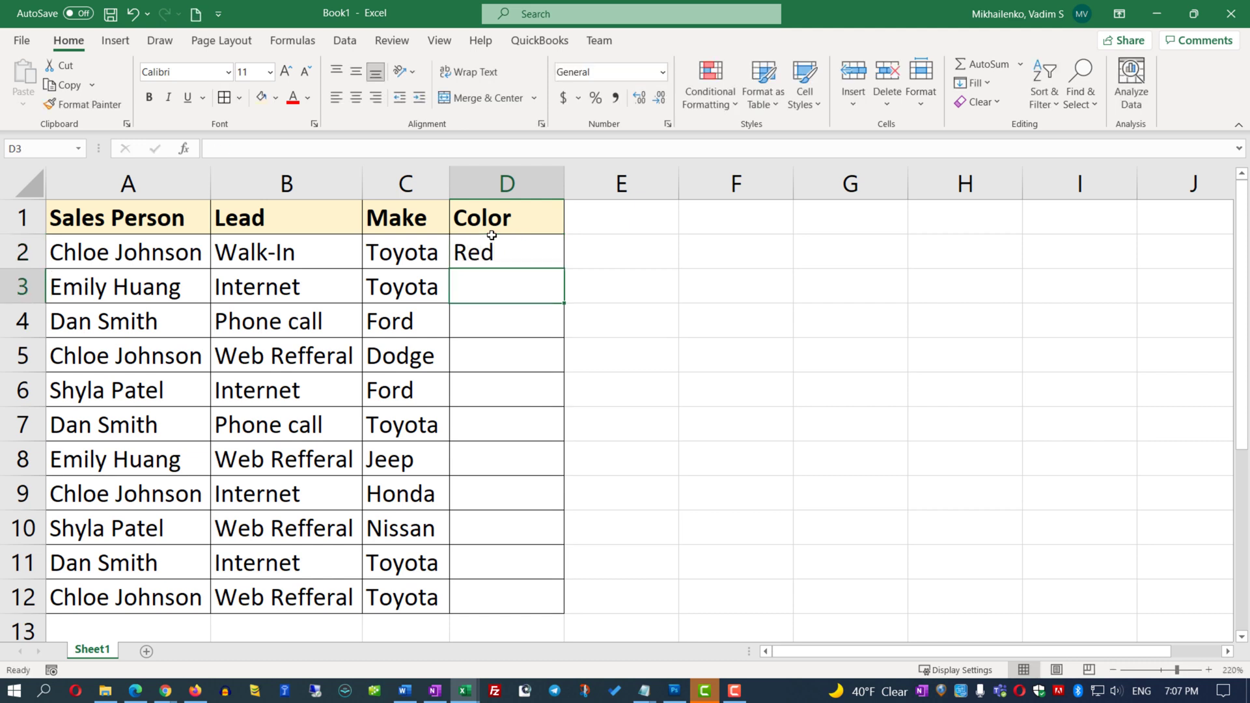
type("Black")
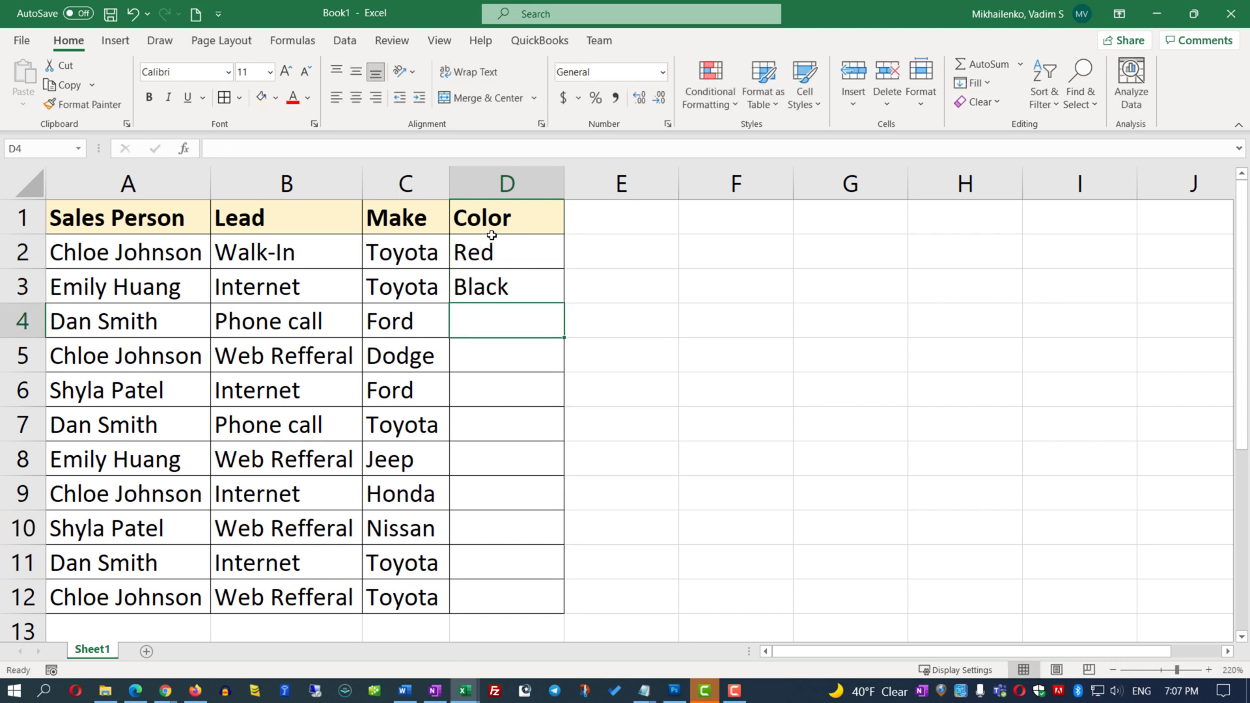
type("White")
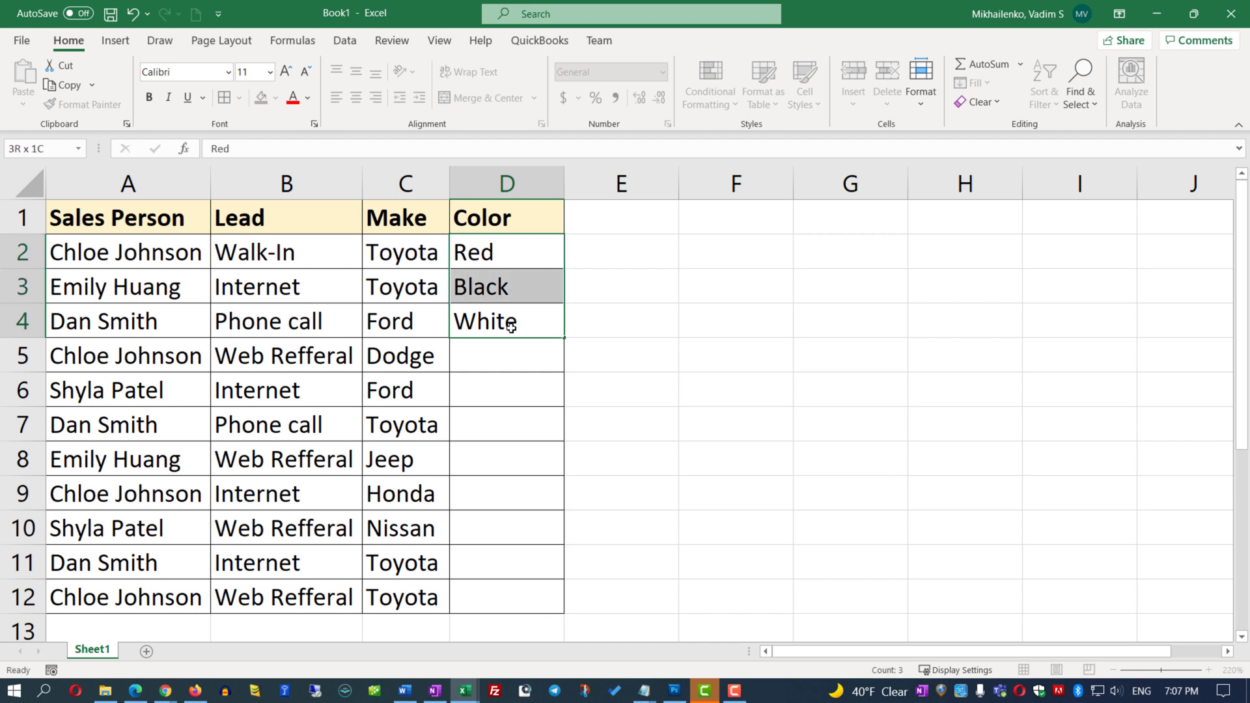
Copy D2:D4 to a new Sheet2 and delete the colours from Sheet1's column D.
left_click(507, 251)
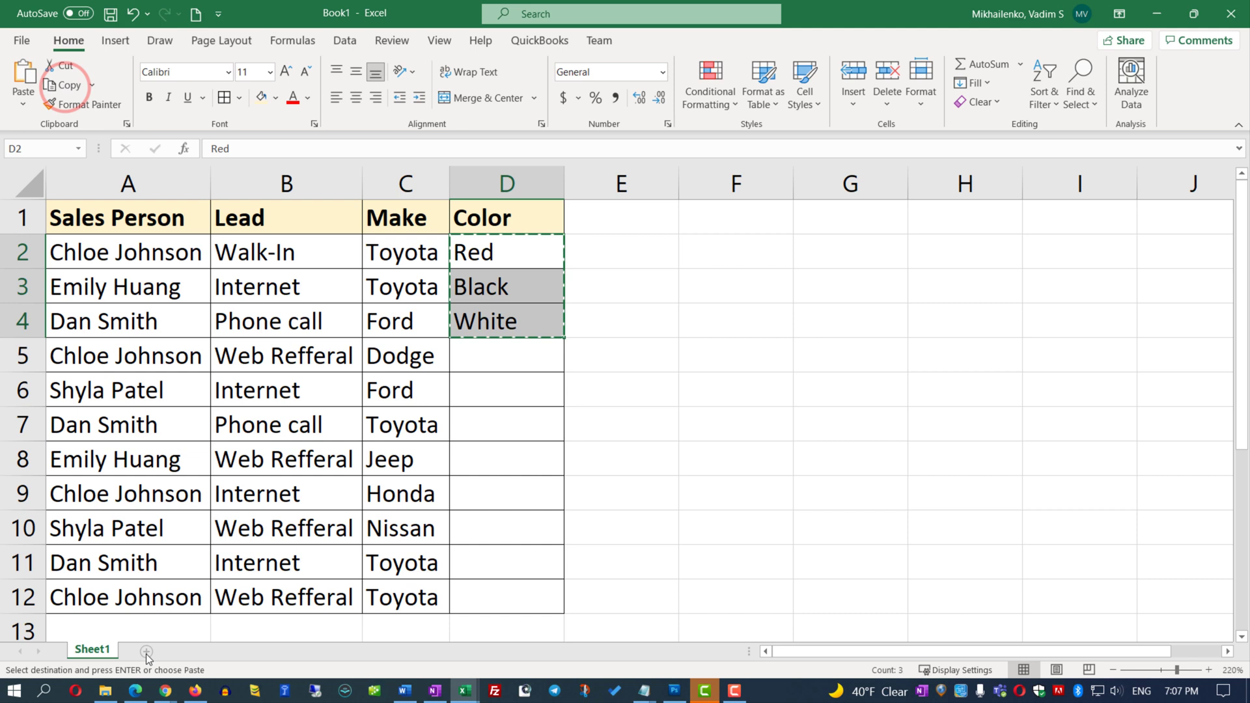
left_click(143, 650)
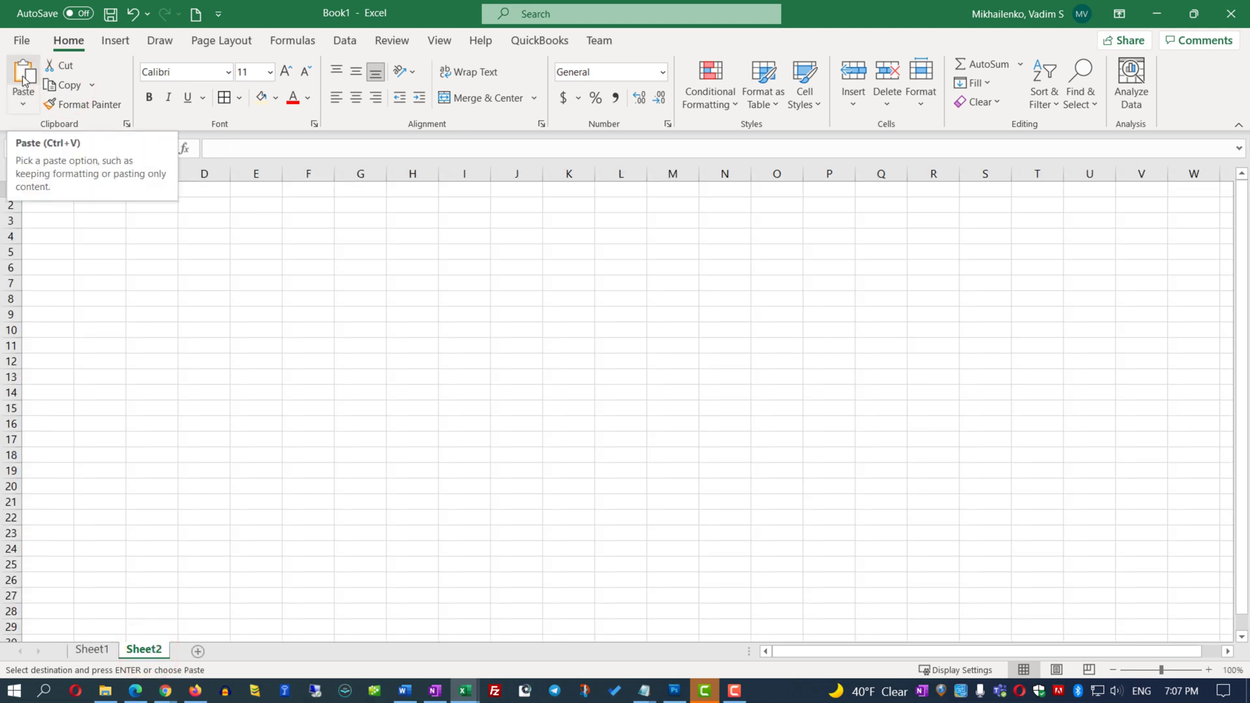
left_click(91, 650)
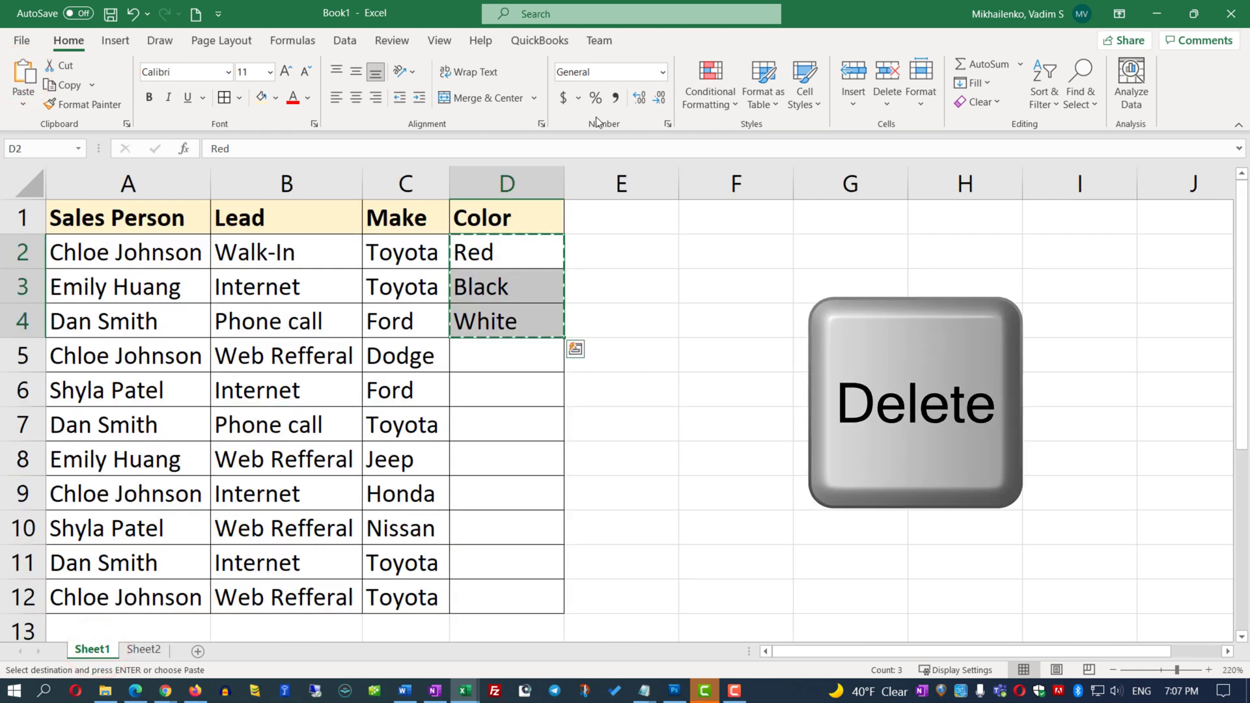
key("delete")
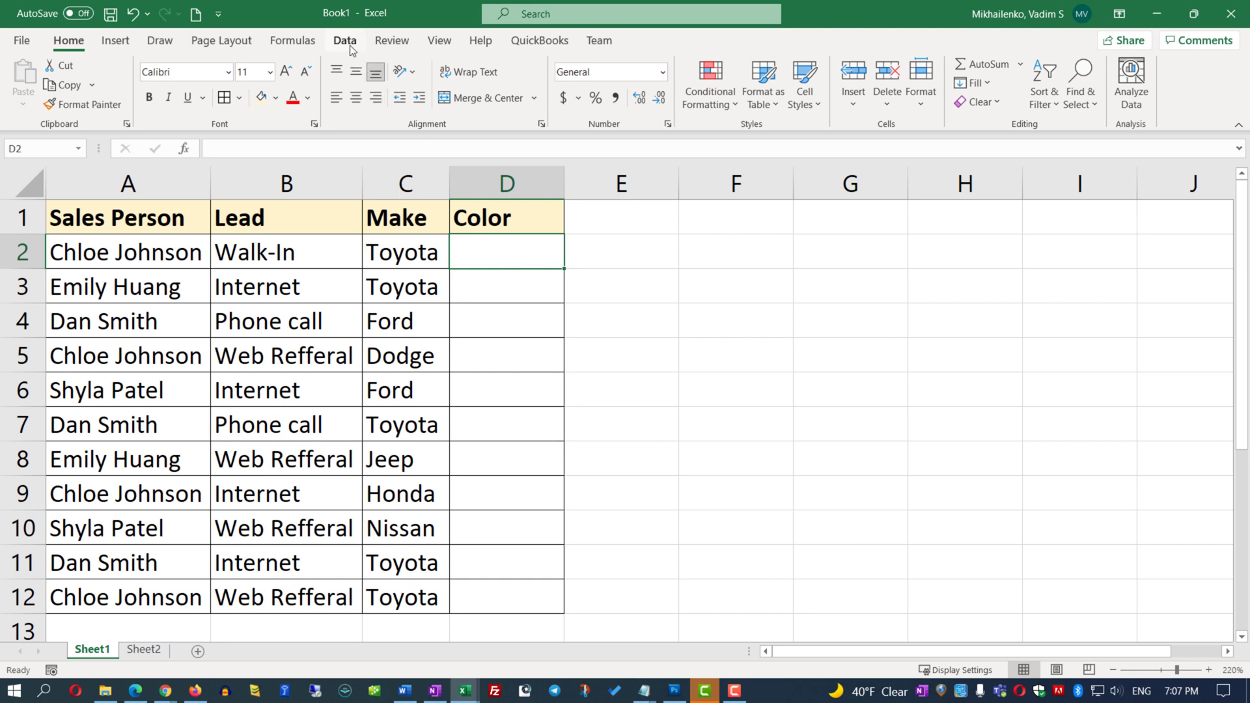
Set Data Validation on D2 to Allow: List via the Data ribbon.
left_click(344, 40)
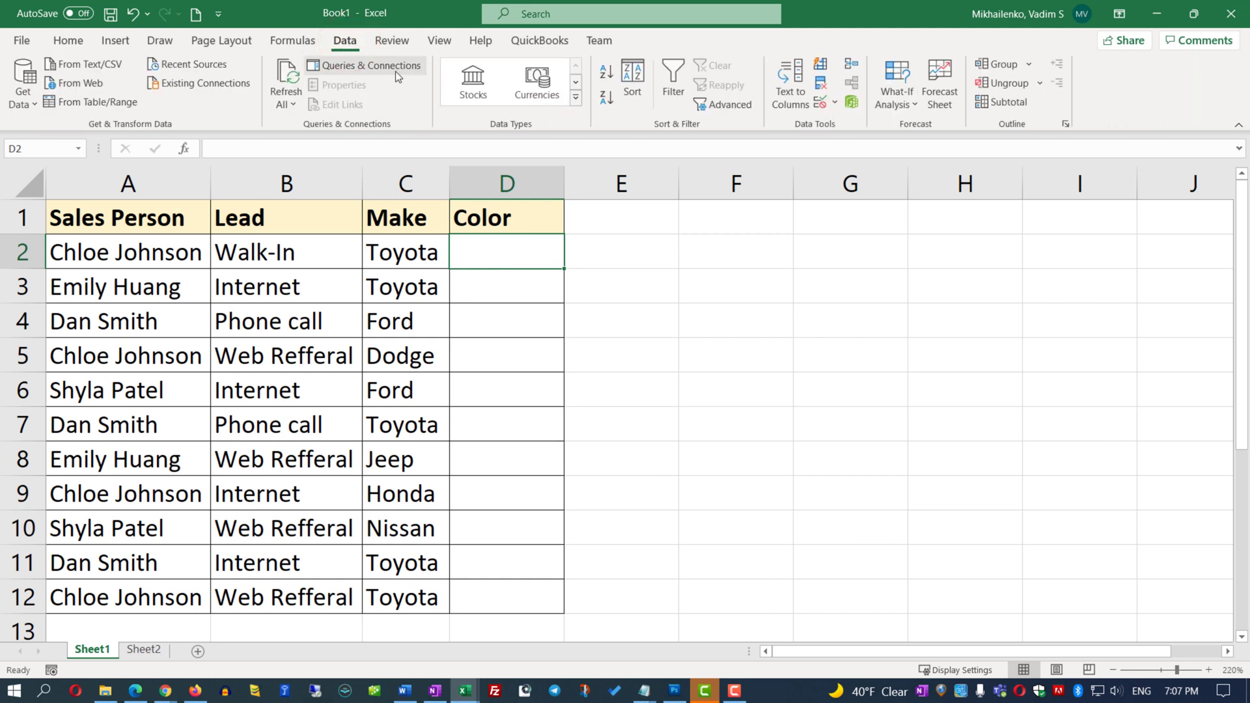
left_click(833, 102)
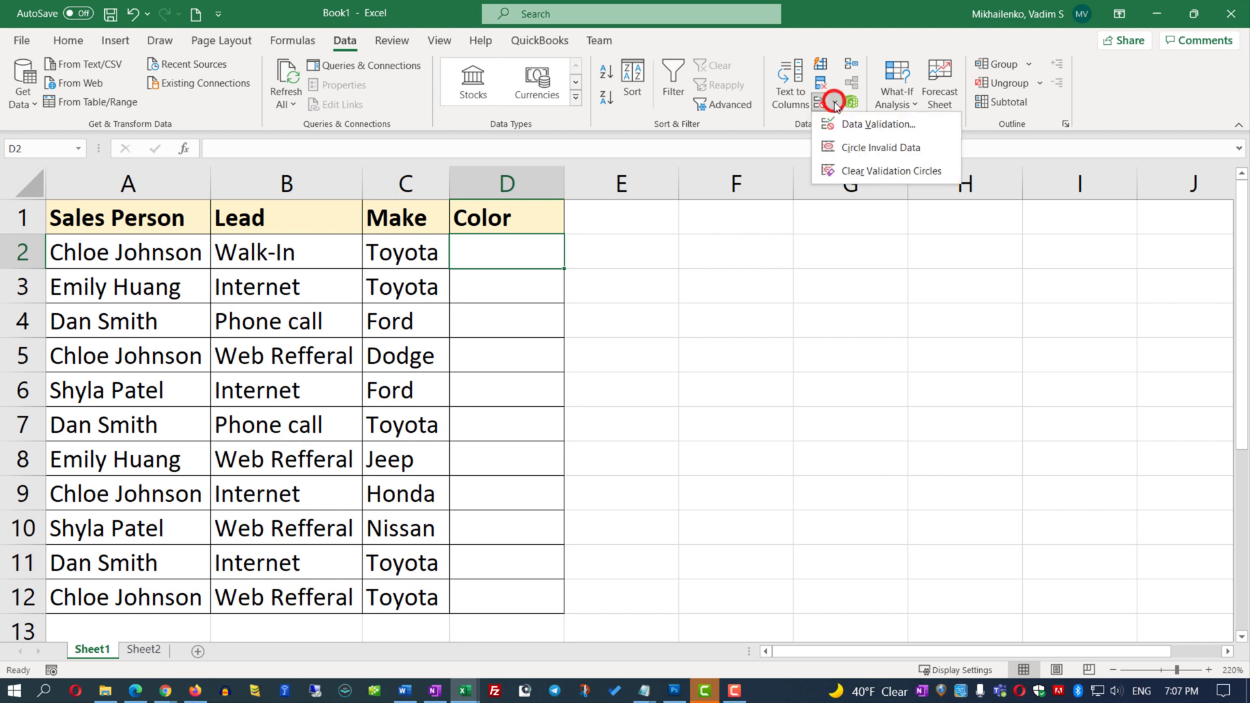
left_click(877, 123)
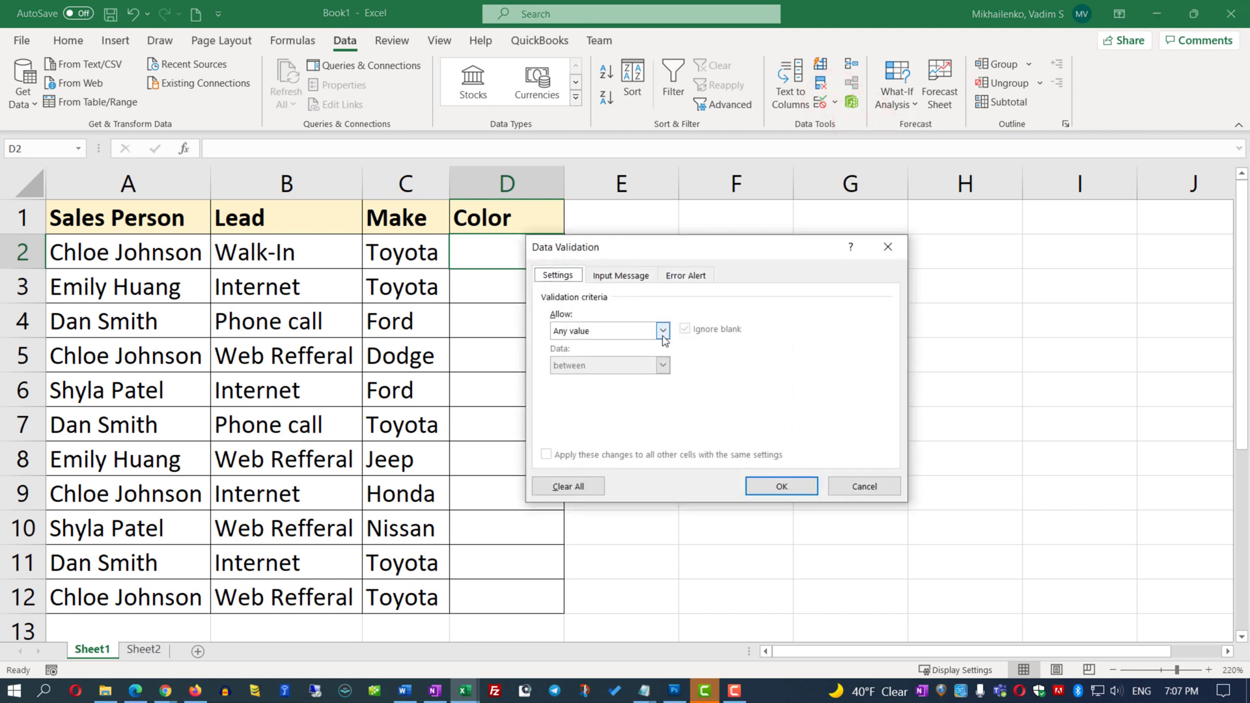
left_click(663, 329)
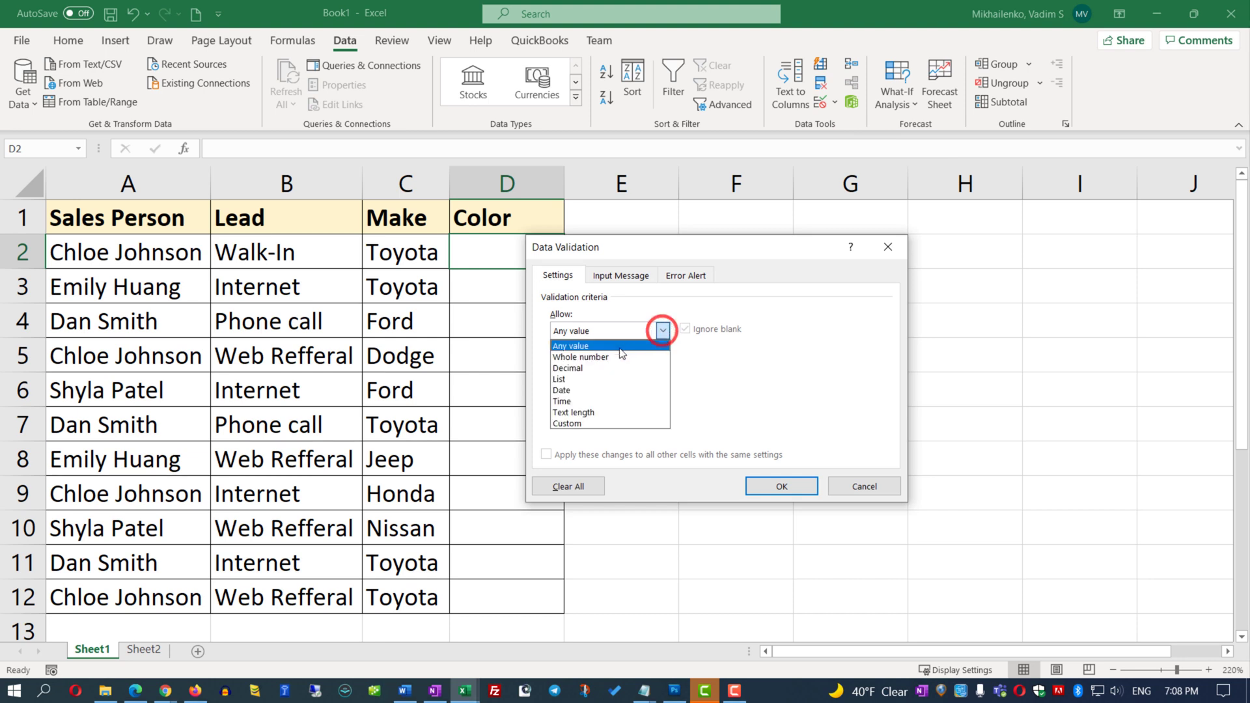
left_click(559, 379)
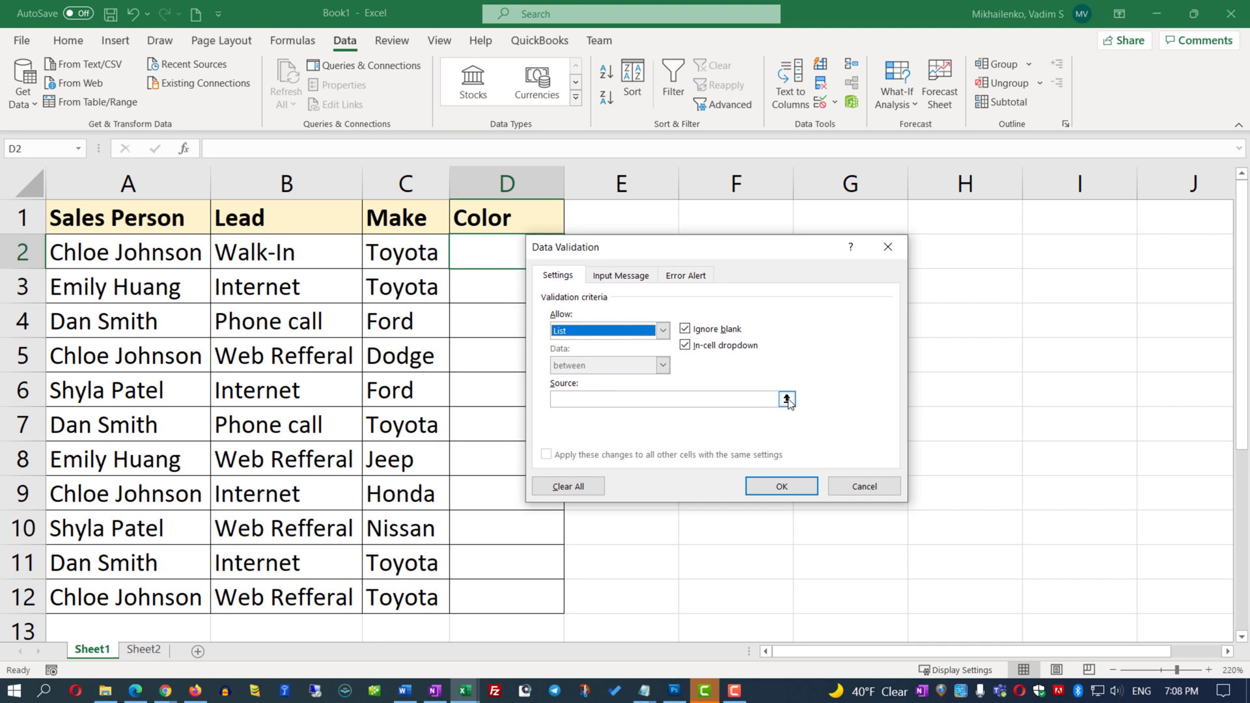
Set the list source to Sheet2 A1:A3 (Red, Black, White) and confirm with OK.
left_click(786, 400)
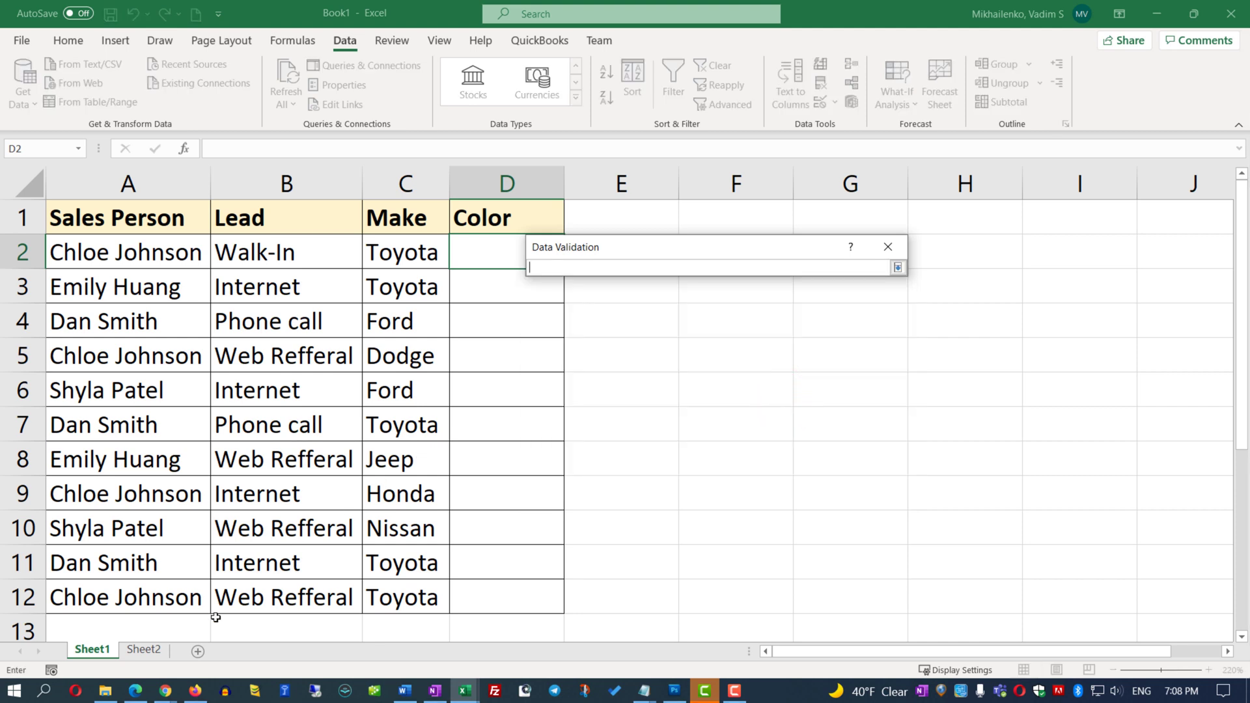
left_click(143, 649)
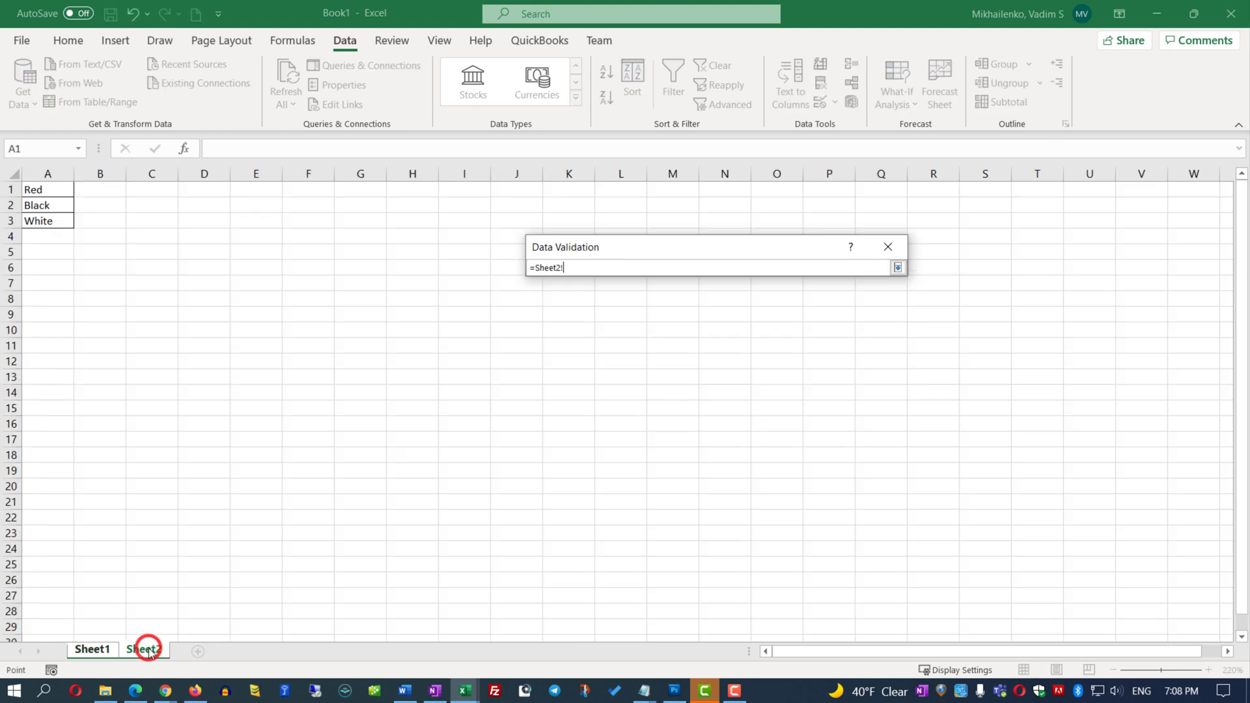
left_click_drag(47, 189, 47, 221)
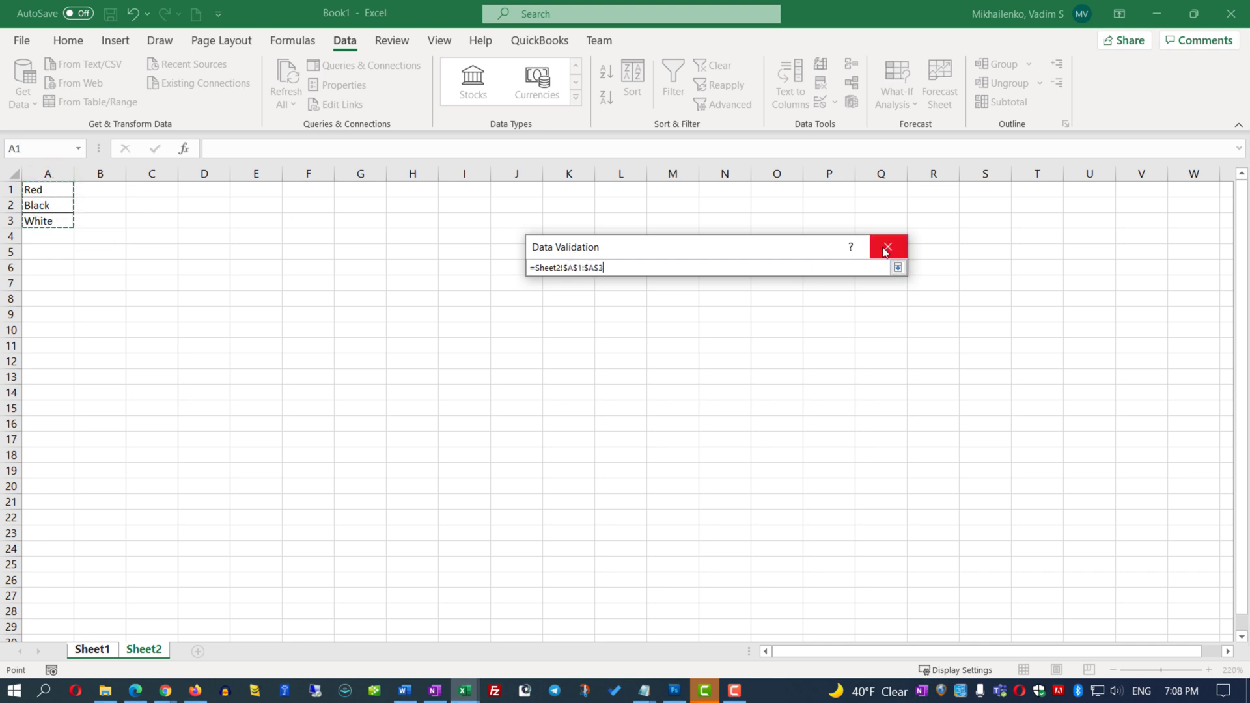
left_click(898, 267)
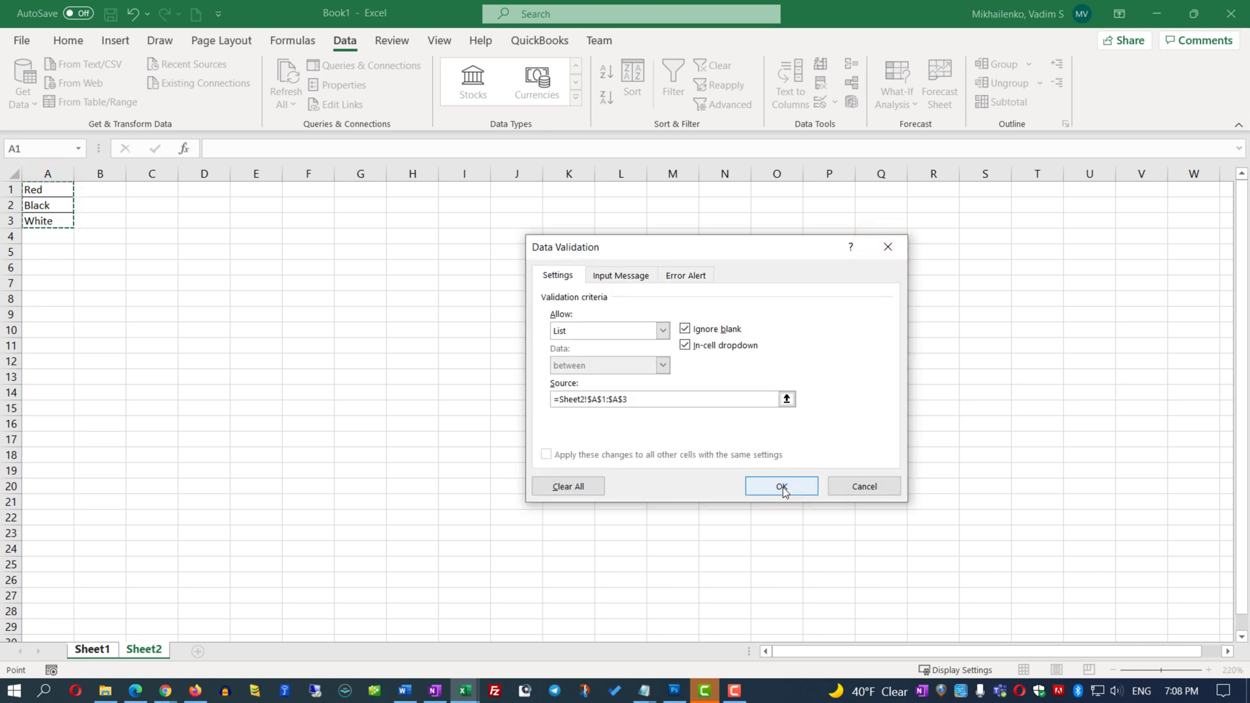
left_click(780, 486)
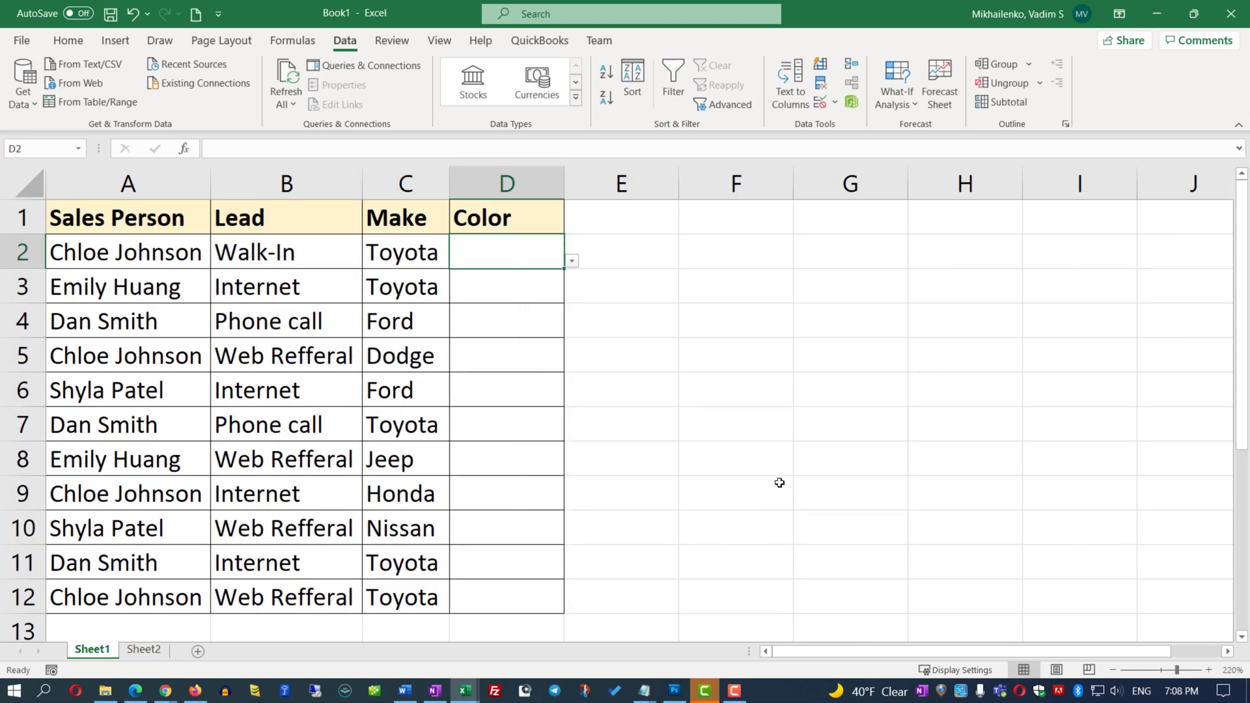
mouse_move(549, 258)
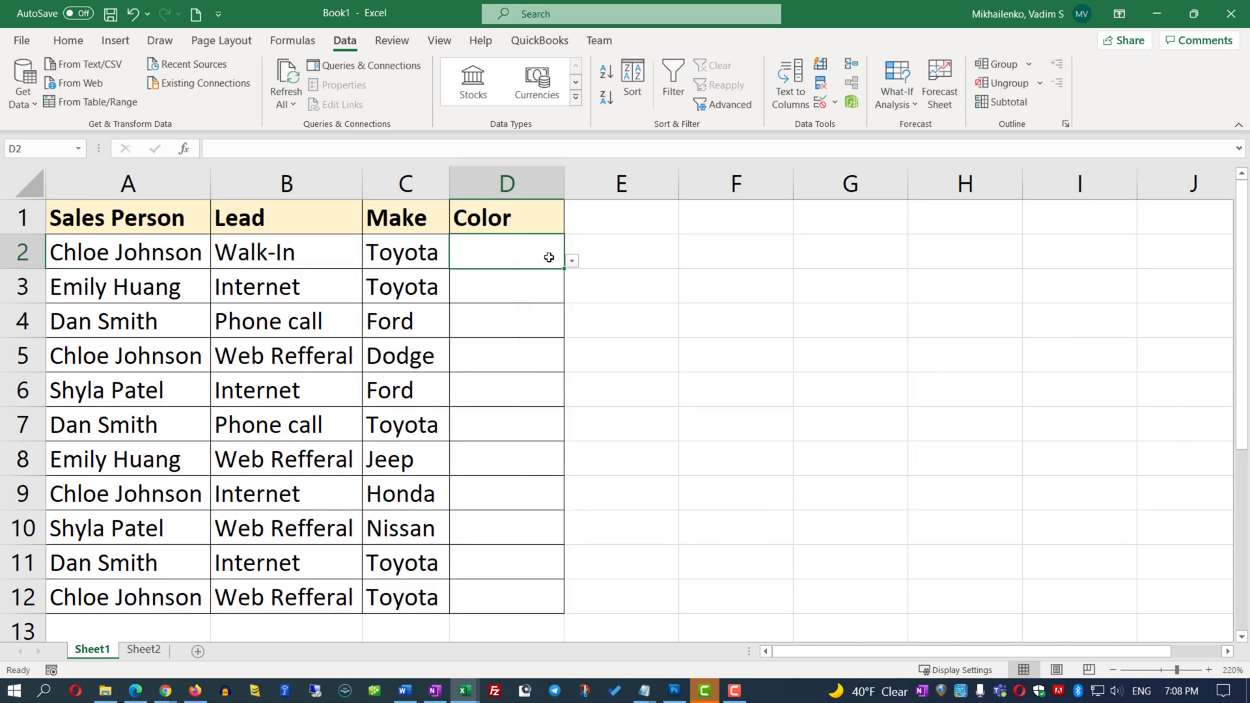
Fill D2's drop-down validation down the Color column and choose Black.
left_click(571, 261)
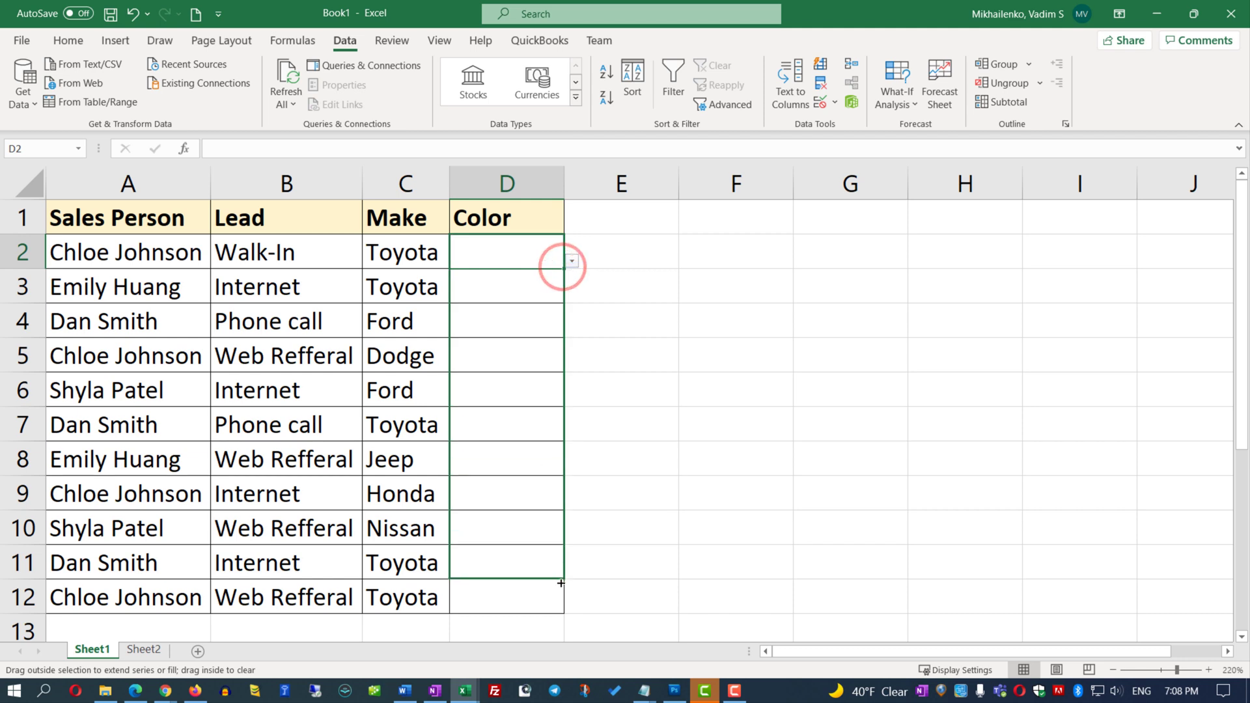
type("Black")
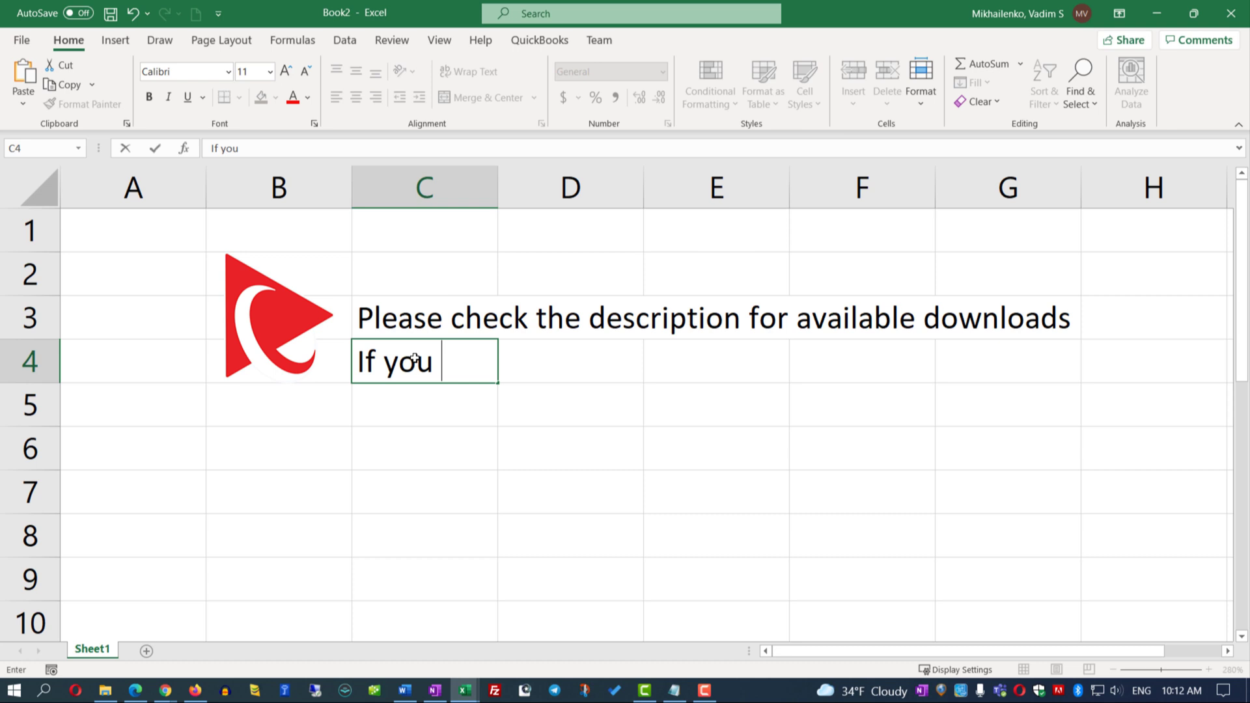
Type the 'questions or suggestions please leave in comments' line and 'Like, Subscribe and Share'.
type("have questions or sugge")
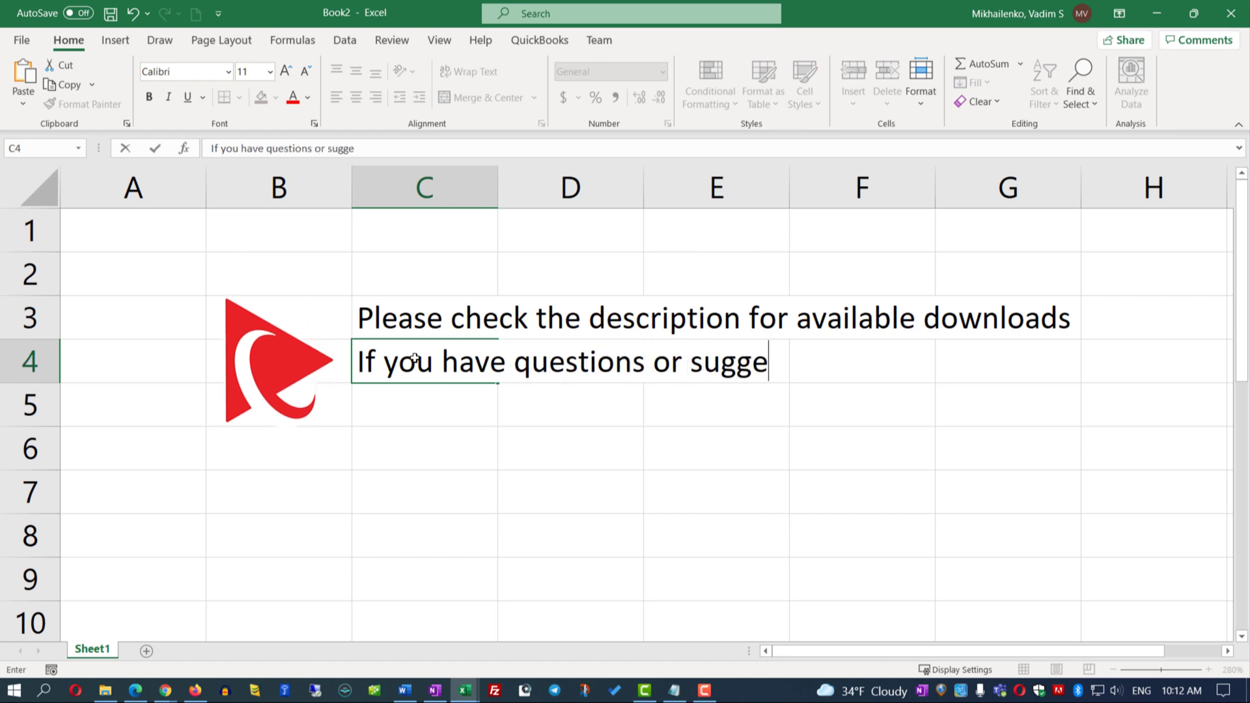
type("stions please leave in comments")
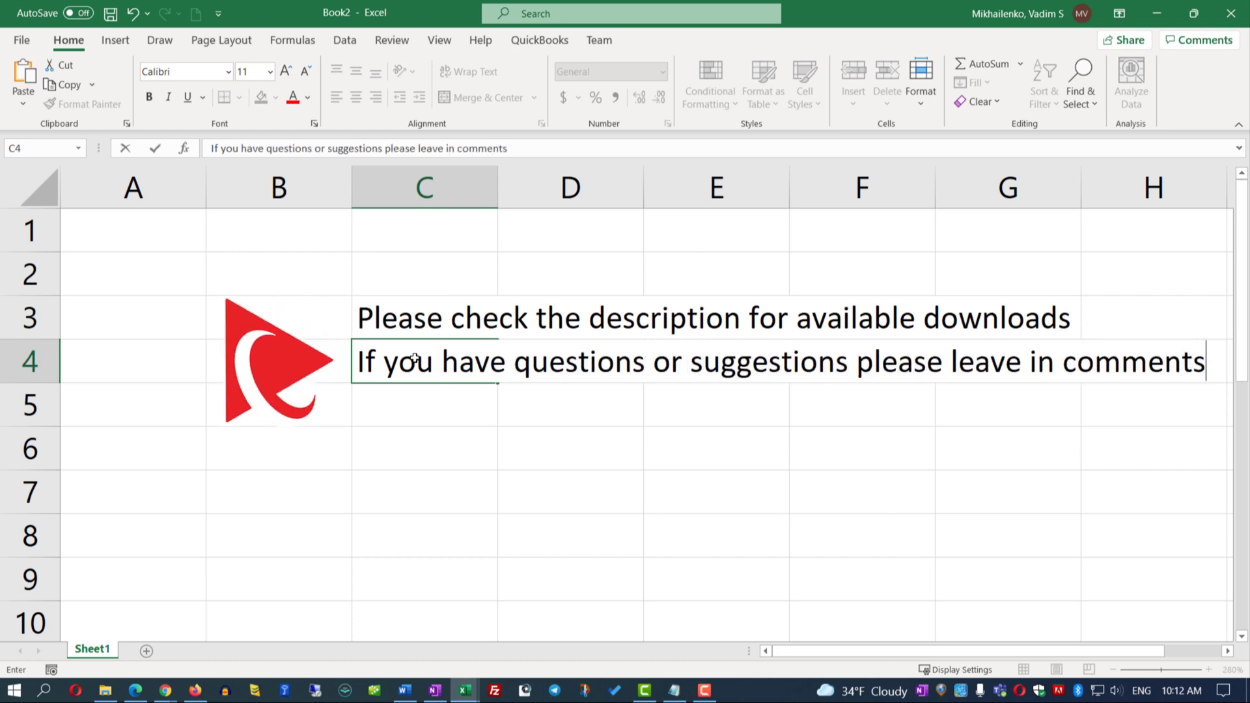
type("Like")
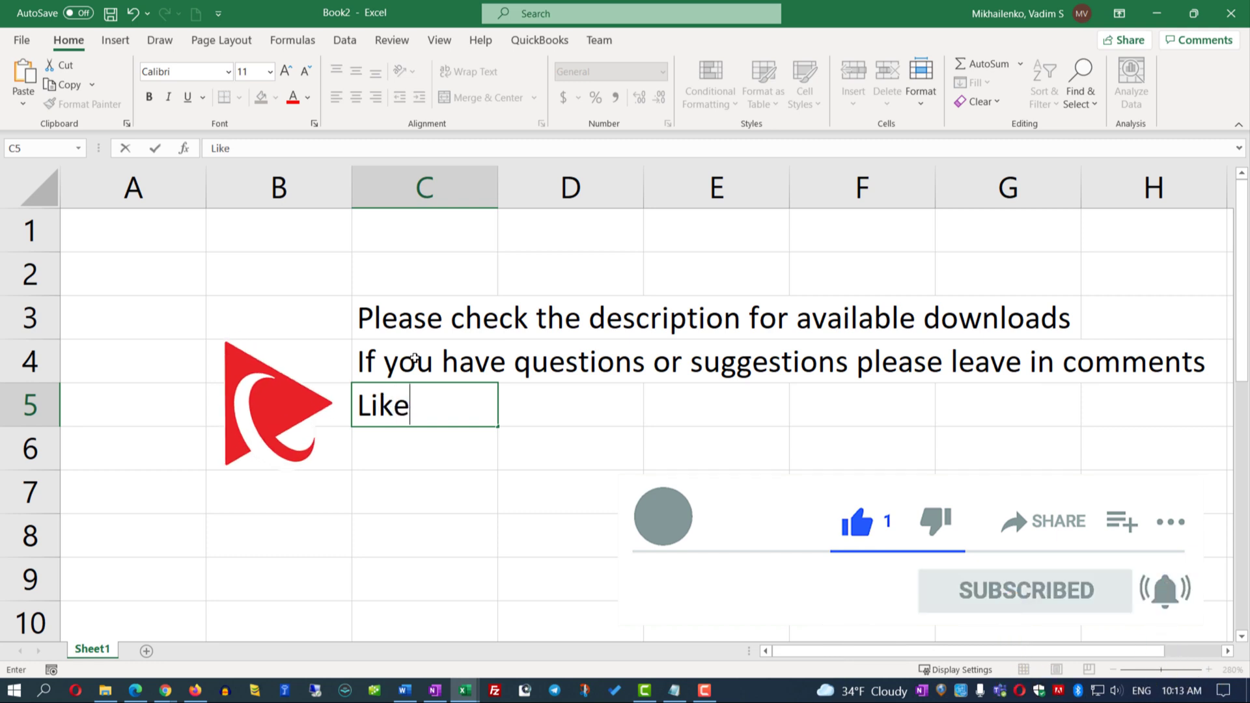
type(", Subscribe a")
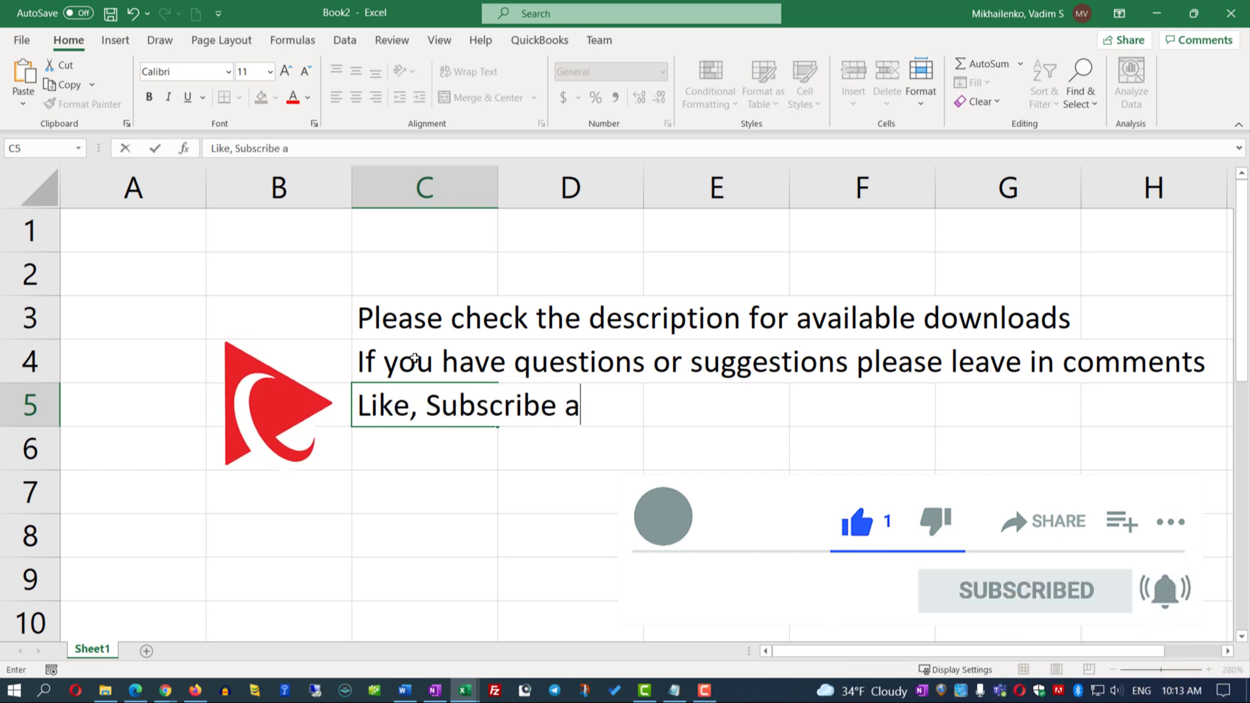
type("nd Share")
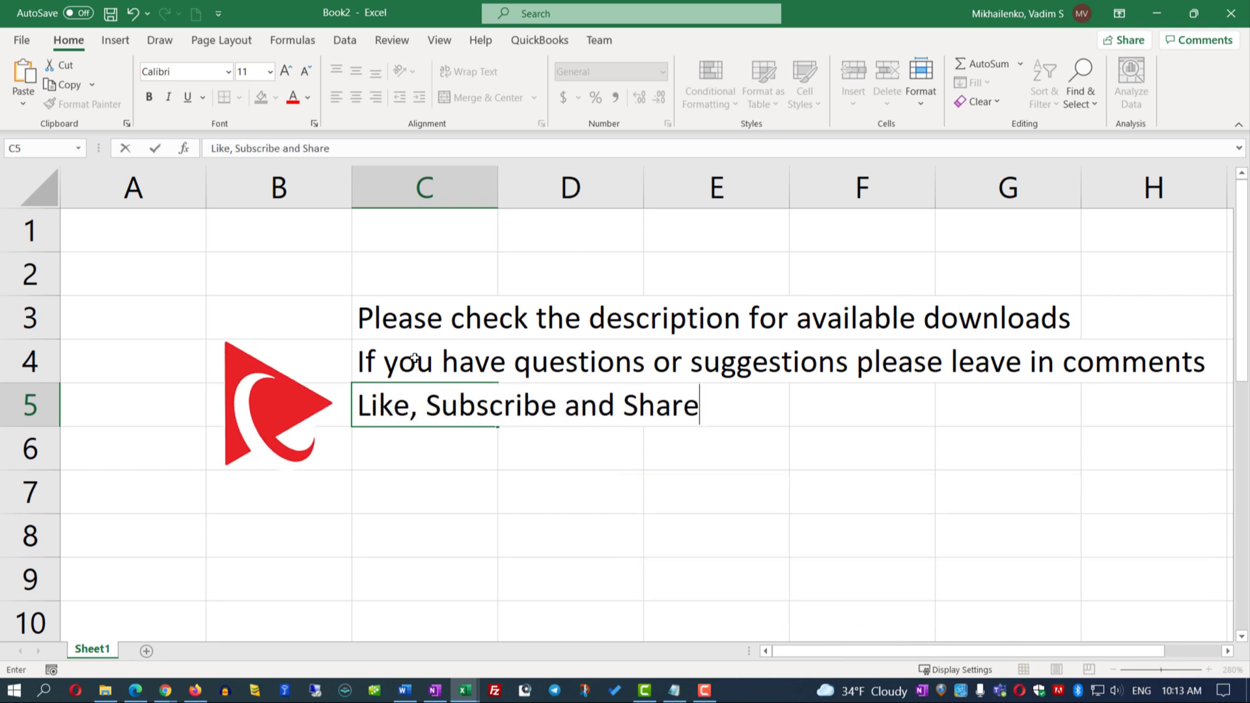